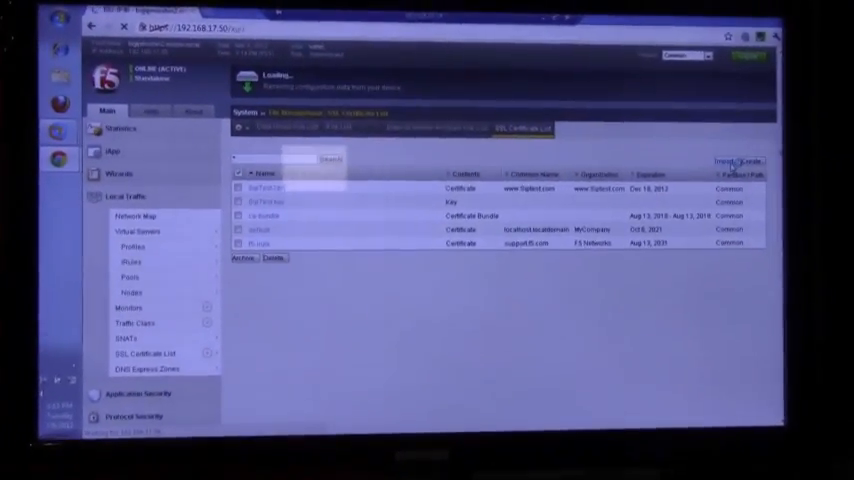
- Start an SSL certificate import and choose the import type
{"action": "left_click", "coordinate": [724, 160]}
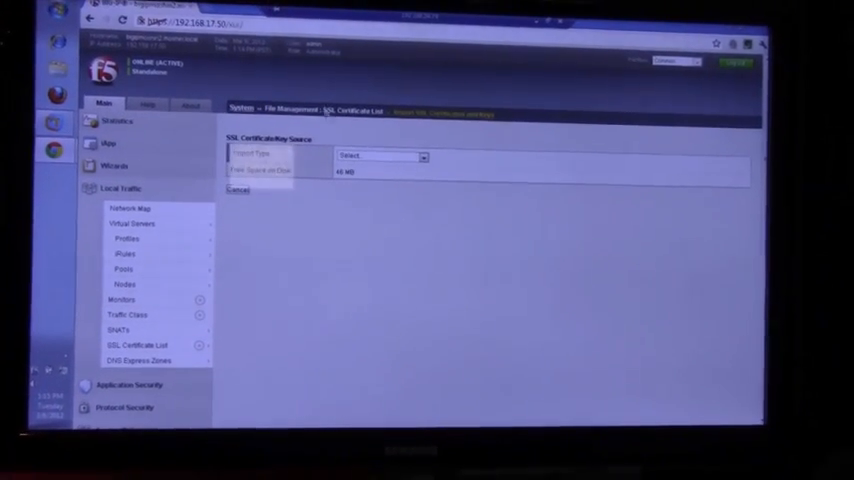
{"action": "left_click", "coordinate": [385, 156]}
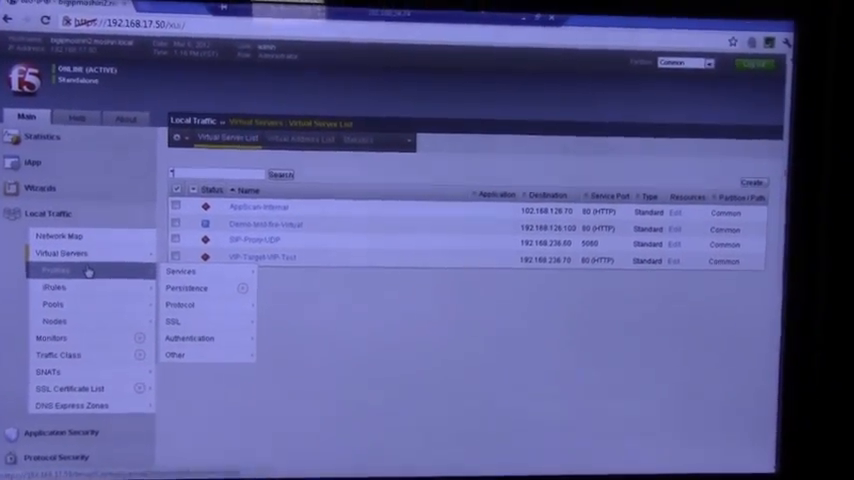
- Open SipTest-Client-SSL from the client SSL profiles and scroll to its certificate and key settings
{"action": "left_click", "coordinate": [176, 329]}
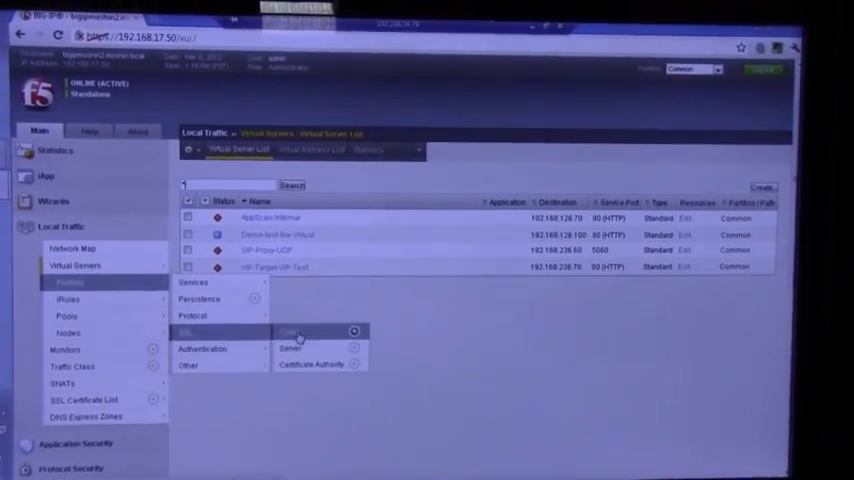
{"action": "left_click", "coordinate": [292, 331]}
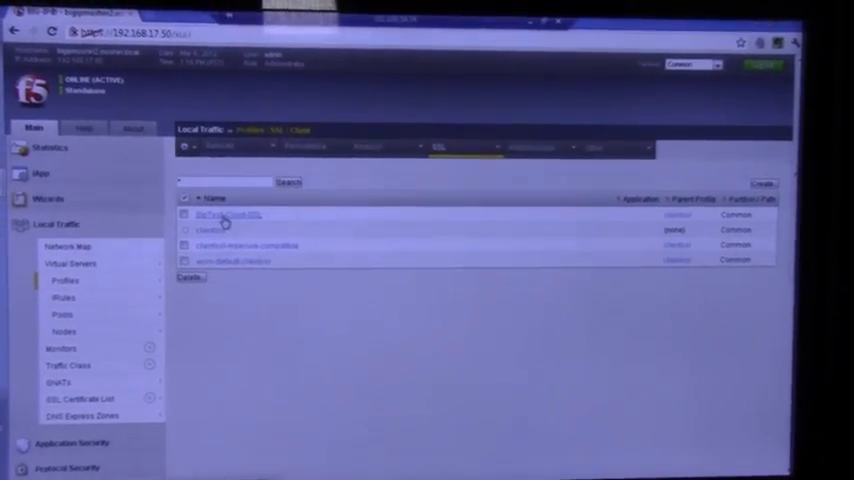
{"action": "left_click", "coordinate": [222, 214]}
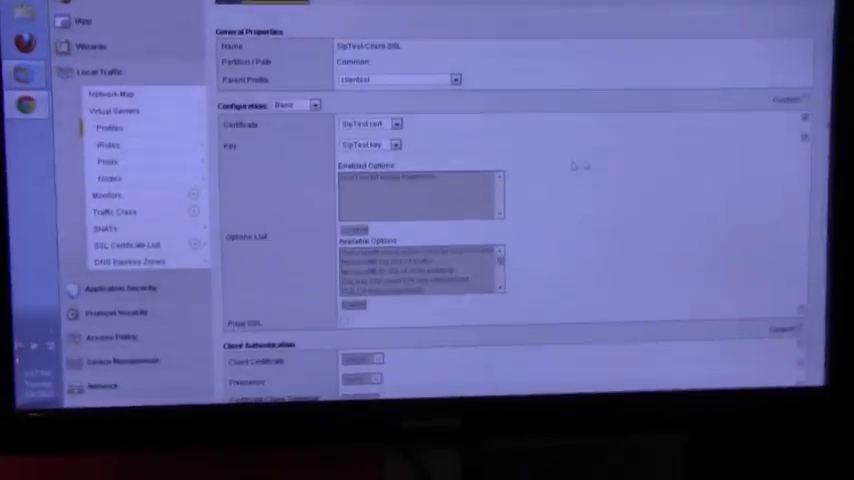
{"action": "scroll", "scroll_direction": "down", "scroll_amount": 3}
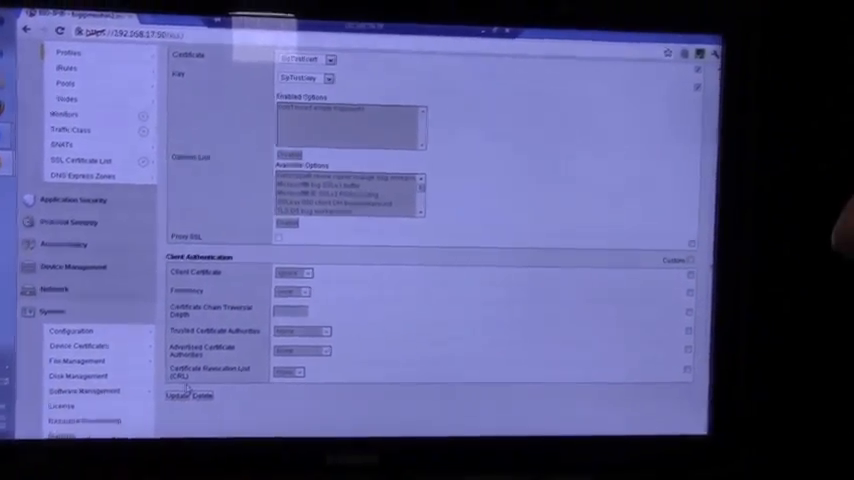